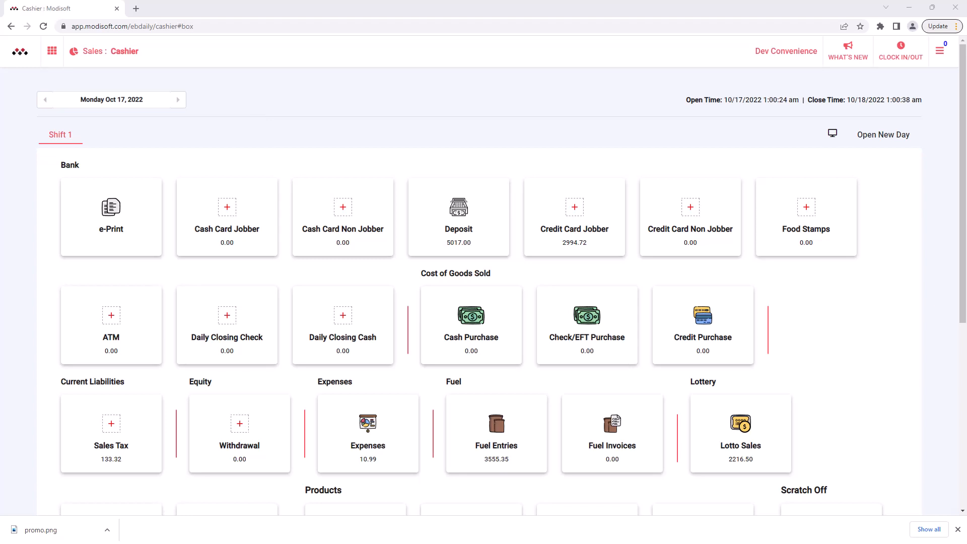
mouse_move(416, 125)
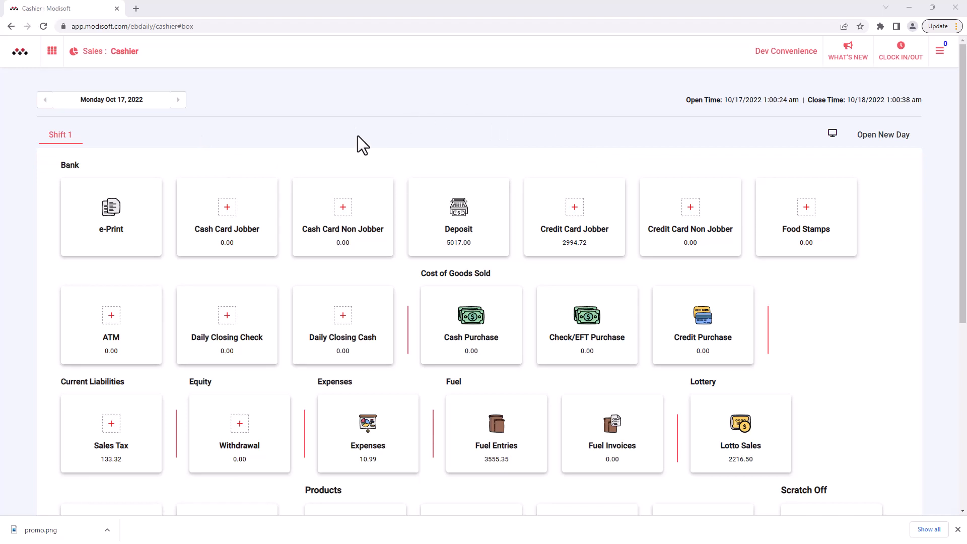
mouse_move(85, 78)
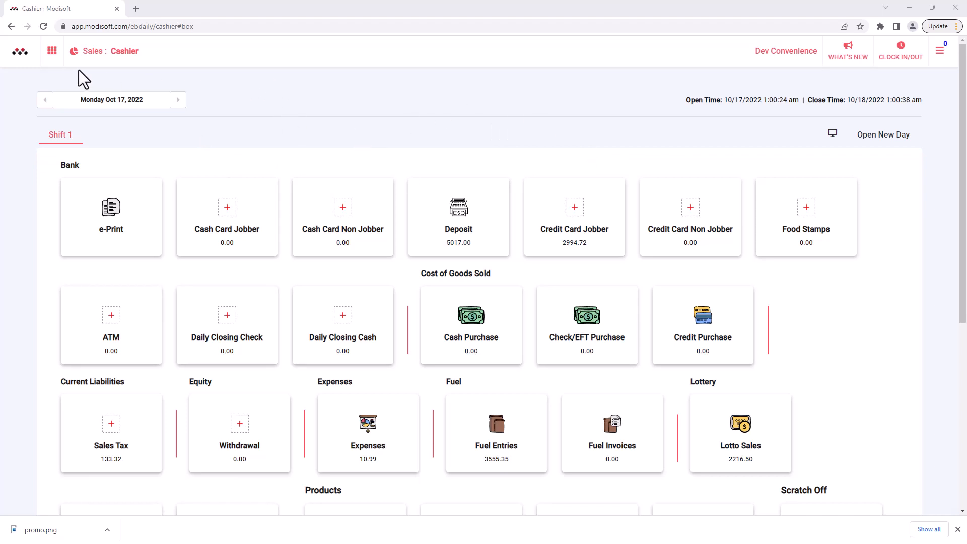
Navigate from the module grid through Setup > Settings to the Store Settings page
left_click(51, 52)
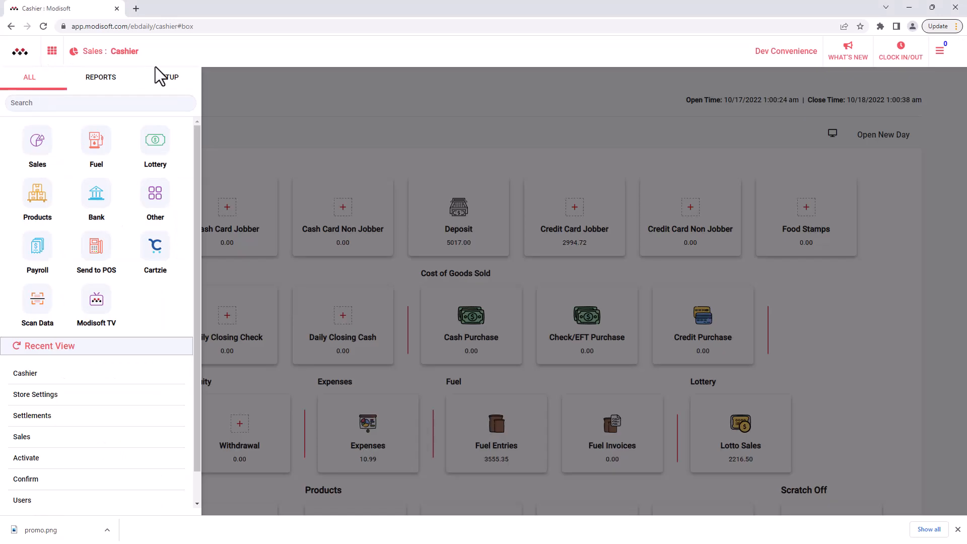
mouse_move(179, 90)
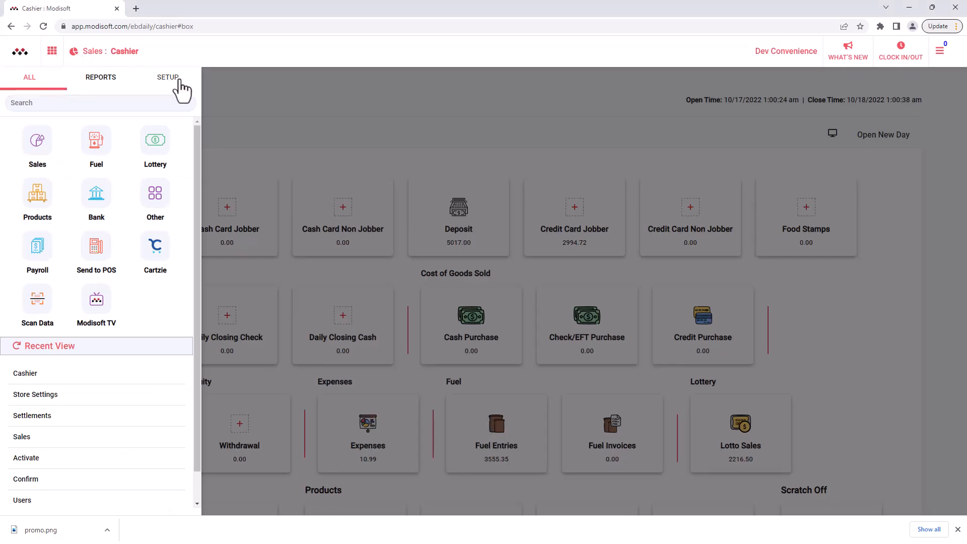
left_click(168, 77)
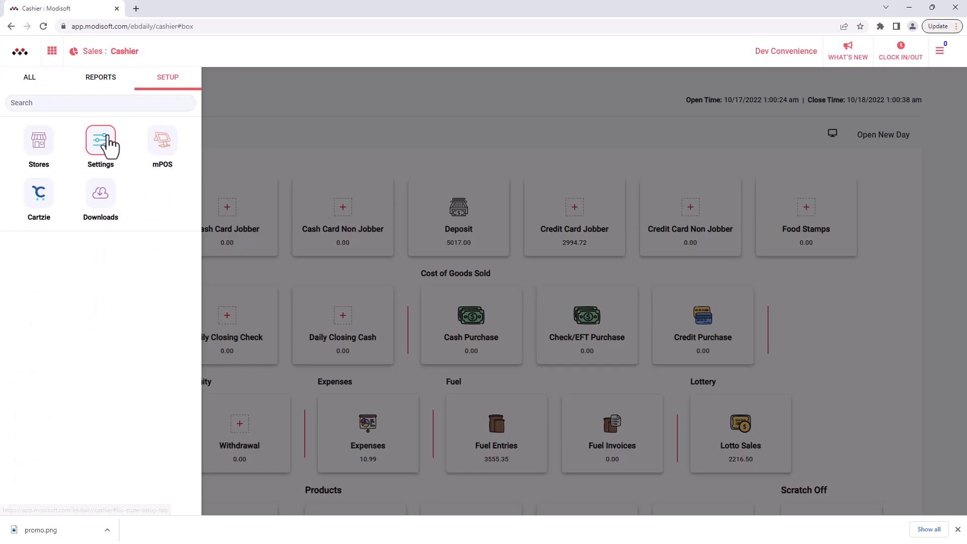
left_click(100, 140)
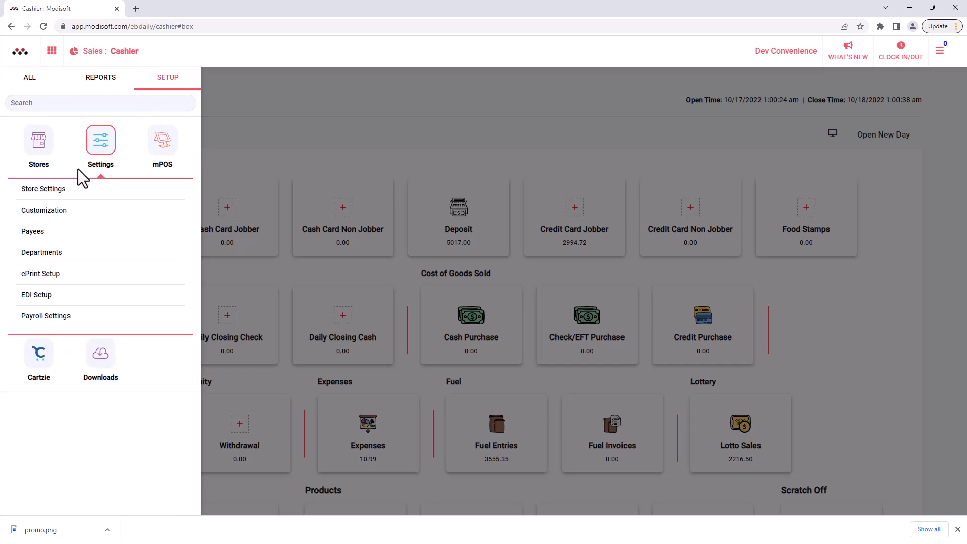
left_click(43, 188)
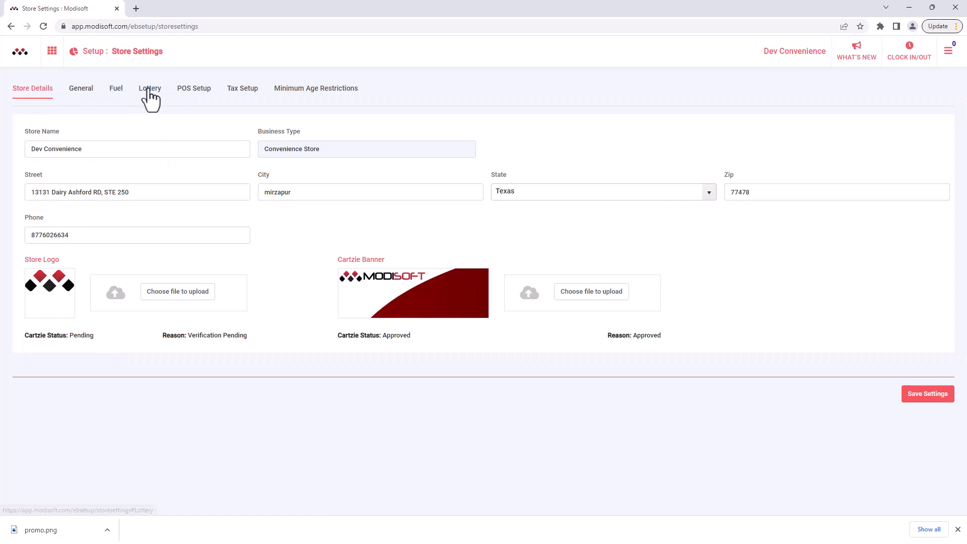
Enable Lottery Auto Settle on the Lottery settings tab and save the store settings
left_click(150, 89)
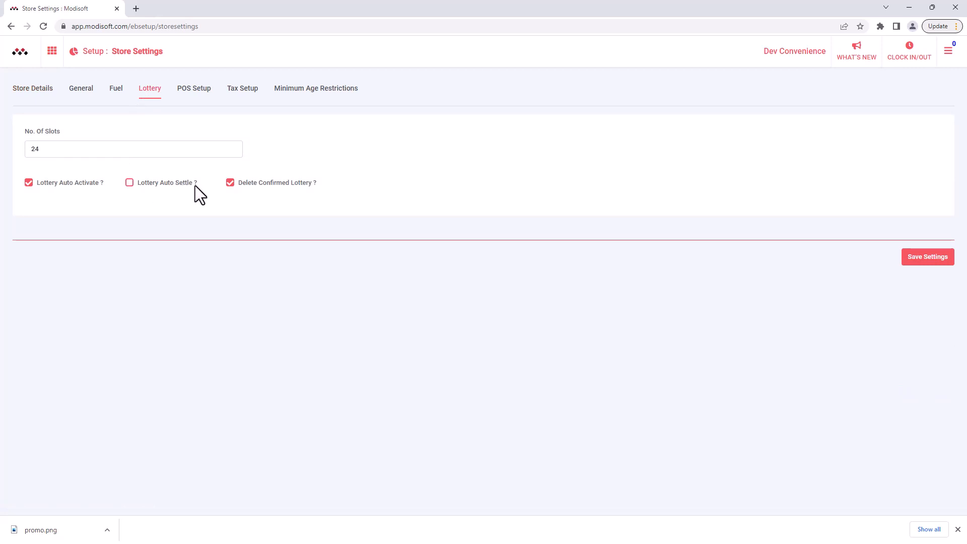
left_click(129, 183)
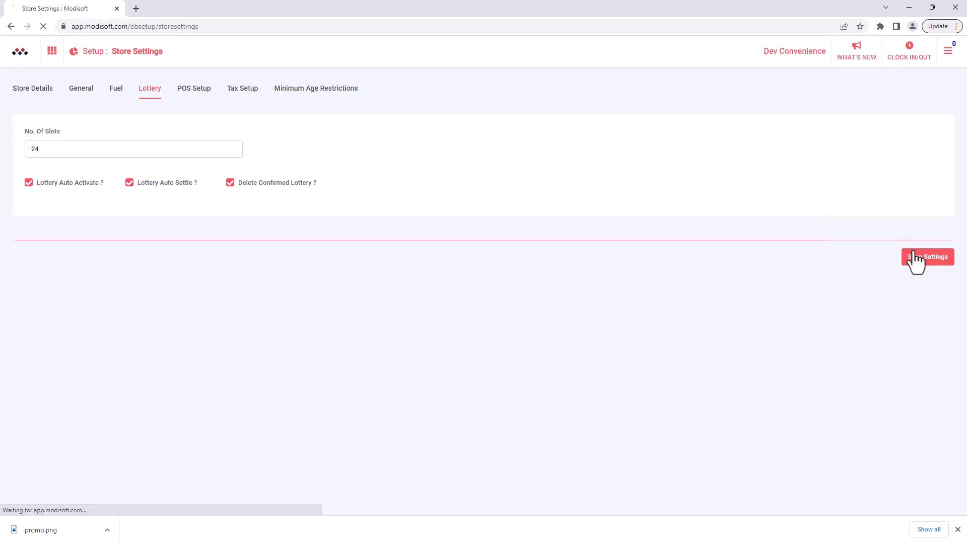
left_click(928, 257)
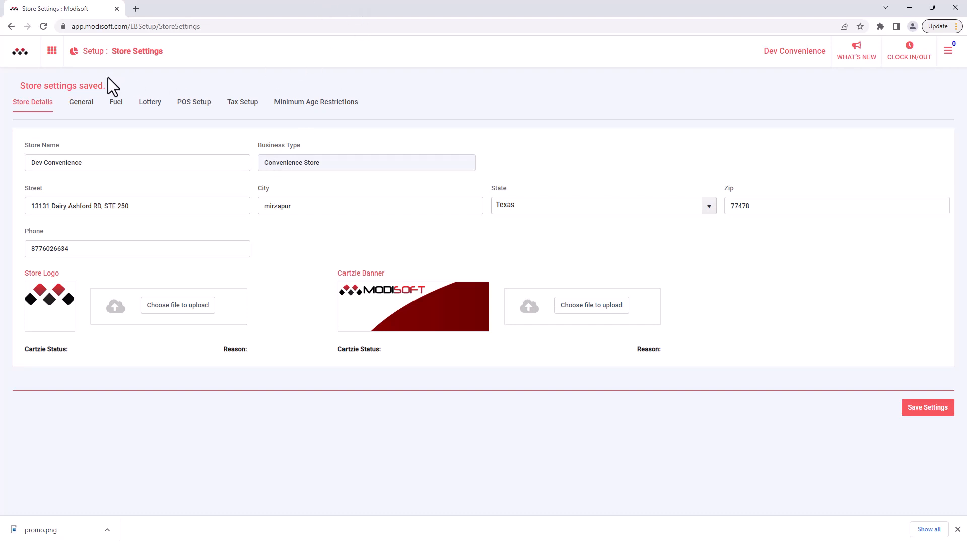
mouse_move(161, 68)
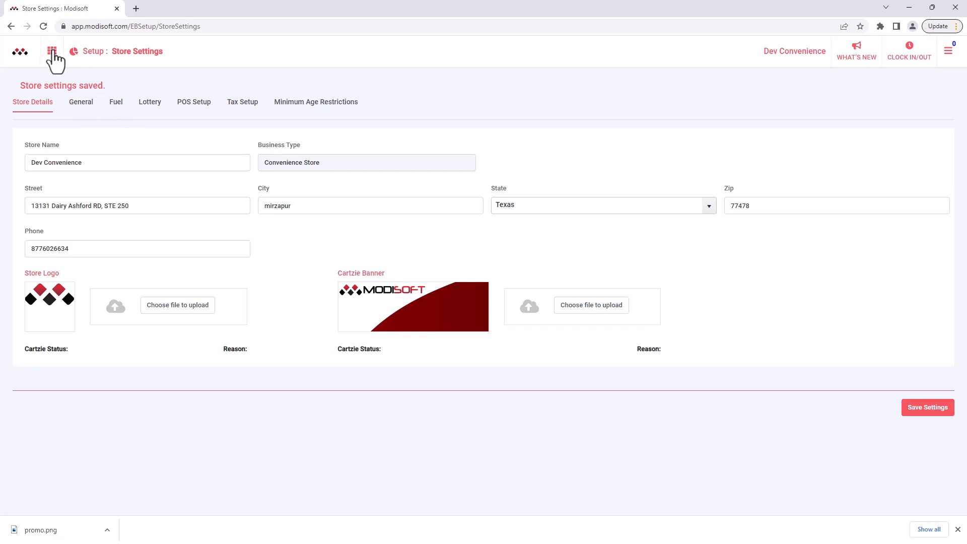
Navigate from the module grid through Lottery to the Lotto Settlement page
left_click(52, 51)
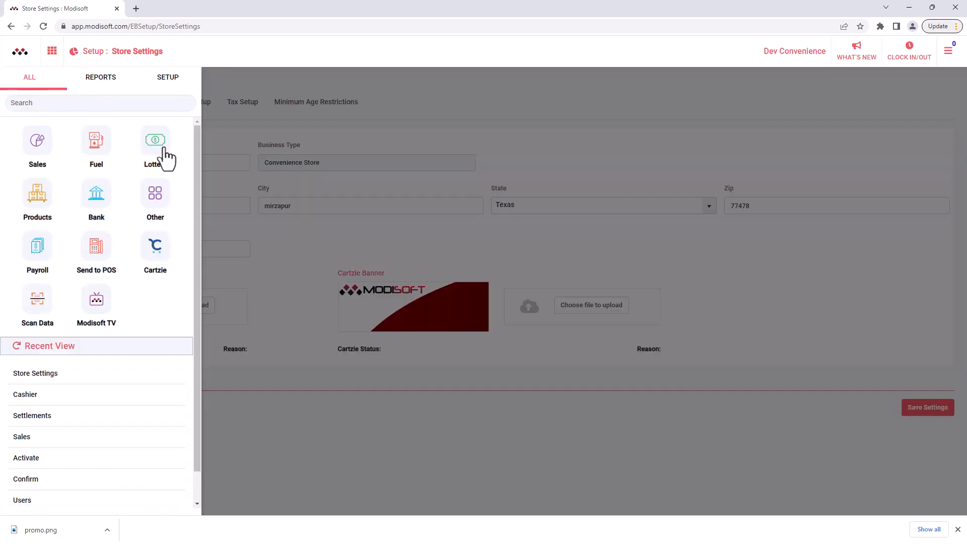
left_click(155, 139)
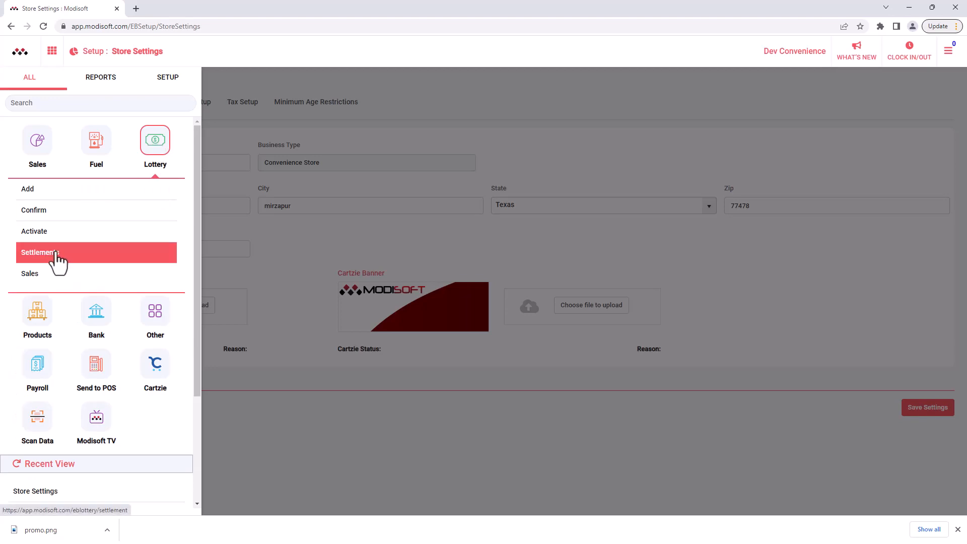
left_click(39, 252)
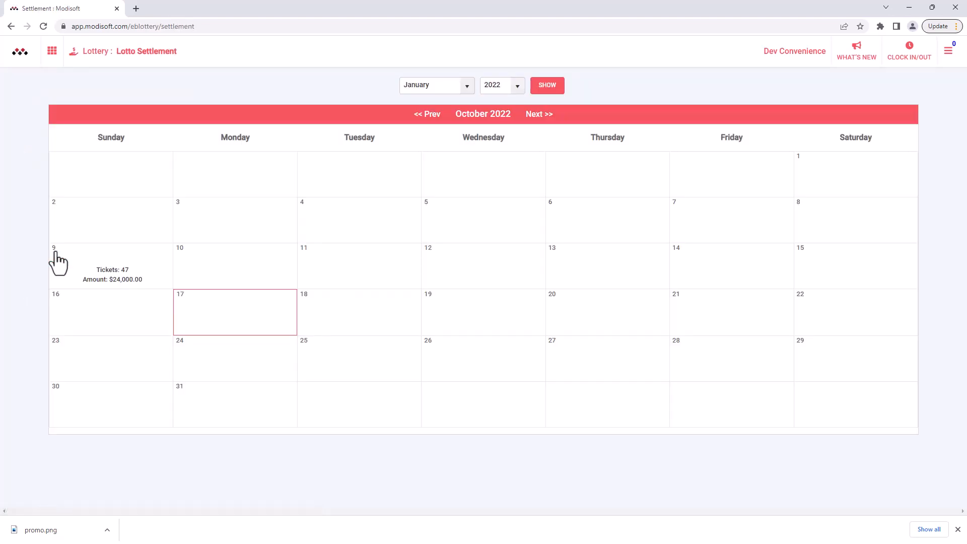
mouse_move(232, 319)
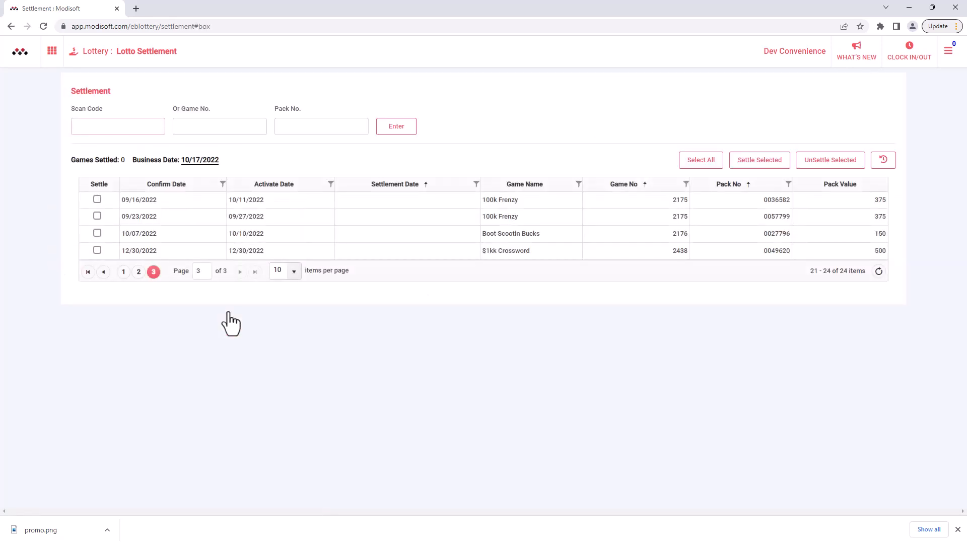
mouse_move(114, 200)
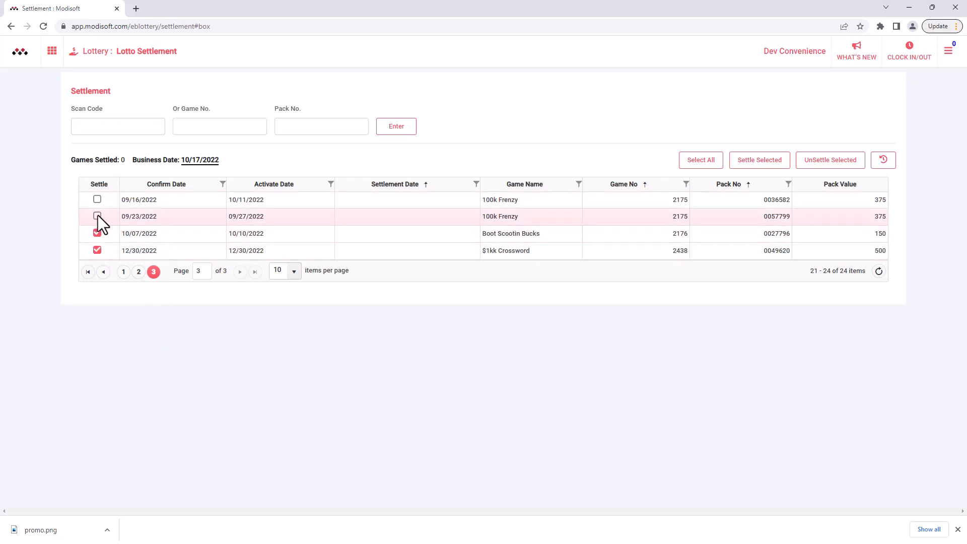
Mark the 100k Frenzy, 200X and Mega Loteria packs for settlement in the 10/17/2022 list
left_click(97, 216)
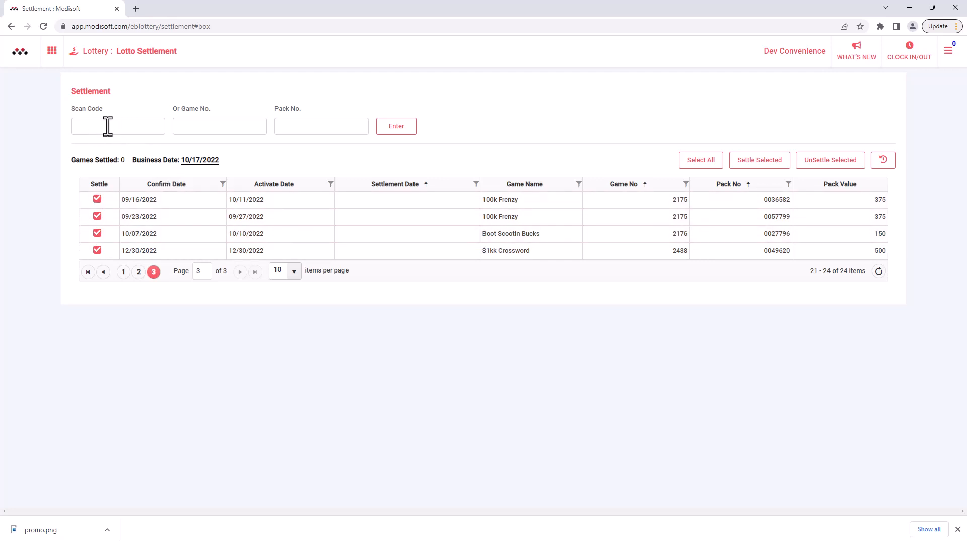
mouse_move(320, 126)
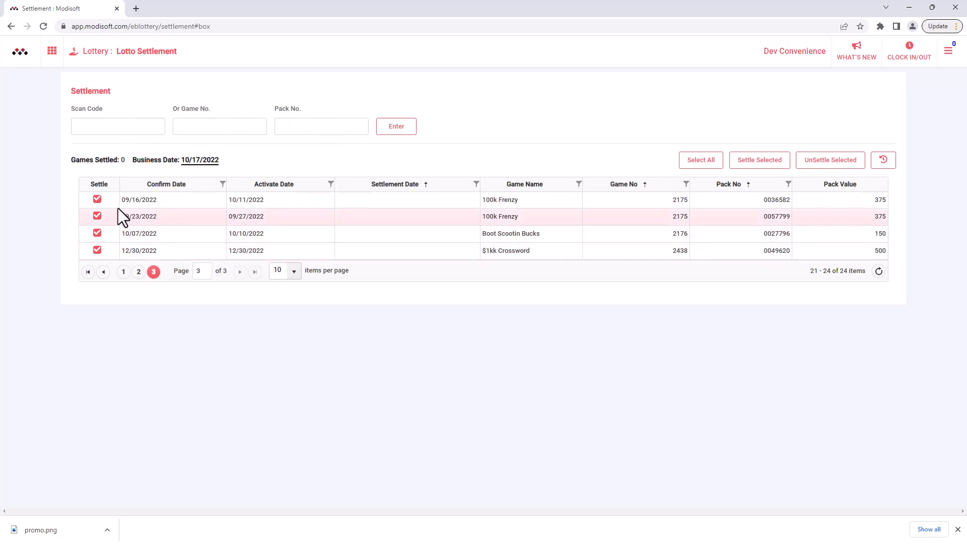
mouse_move(111, 255)
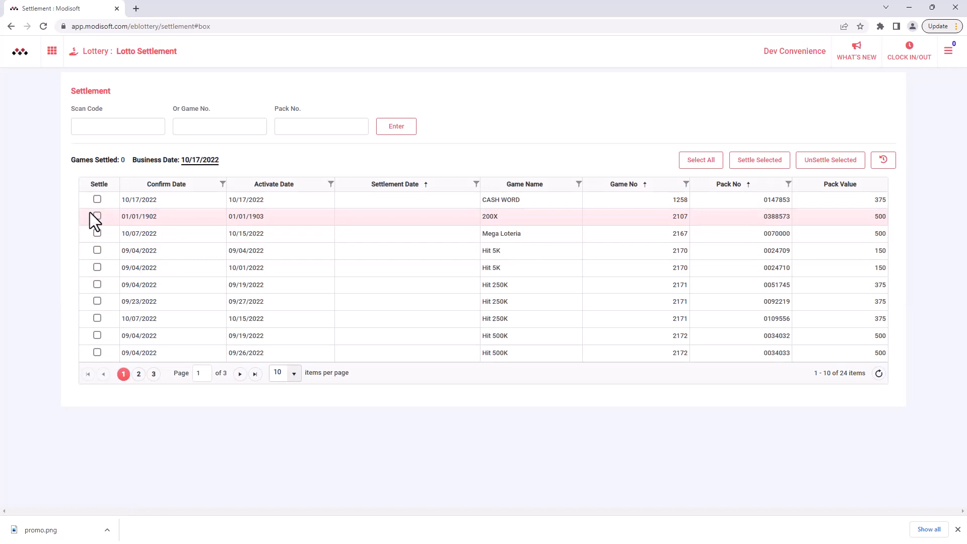
left_click(97, 216)
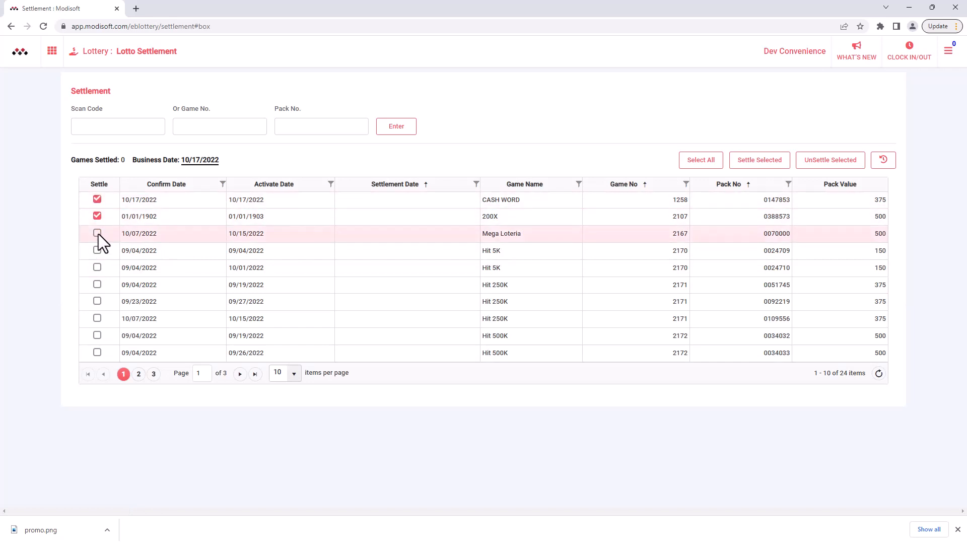
left_click(96, 233)
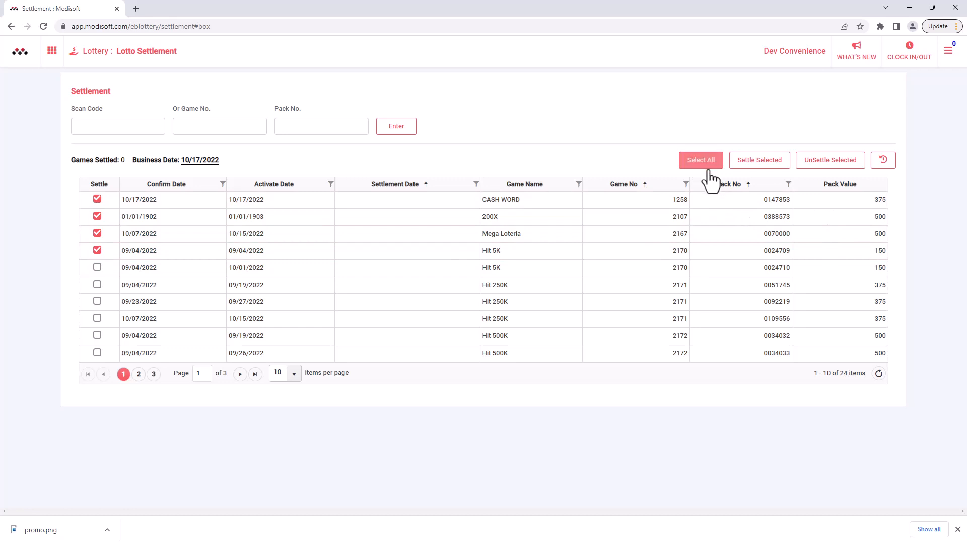
mouse_move(104, 363)
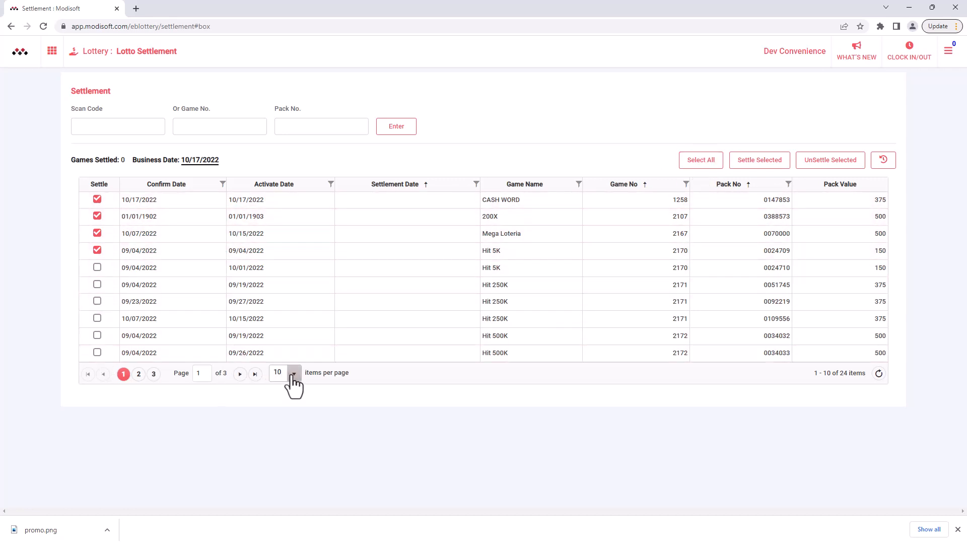
Show 100 packs per page and check the Settle header box so all 24 packs are marked
left_click(284, 373)
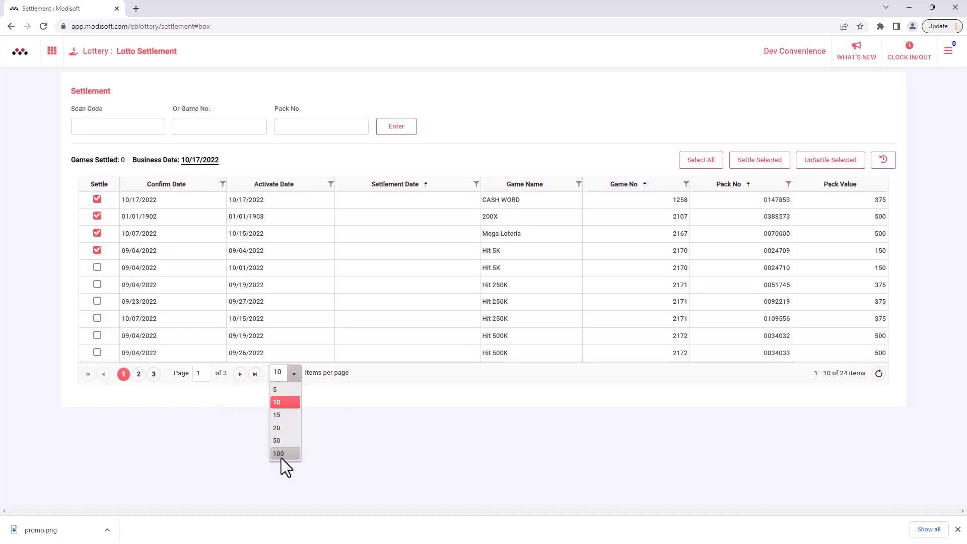
left_click(278, 454)
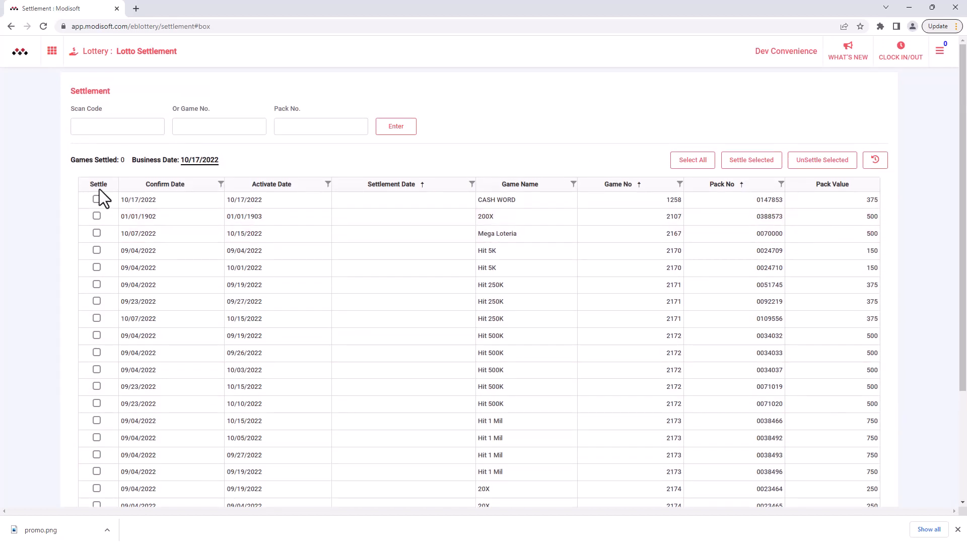
left_click(692, 160)
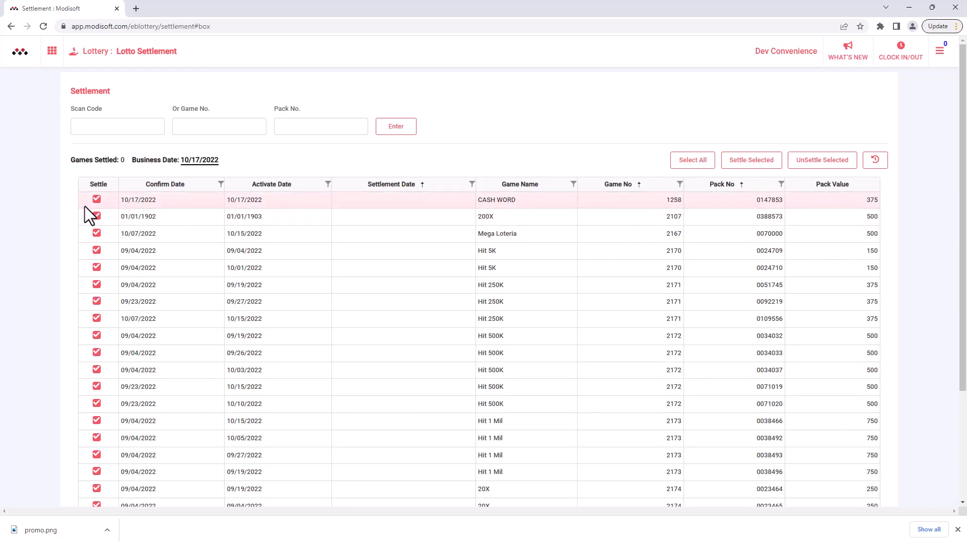
scroll("down", 3)
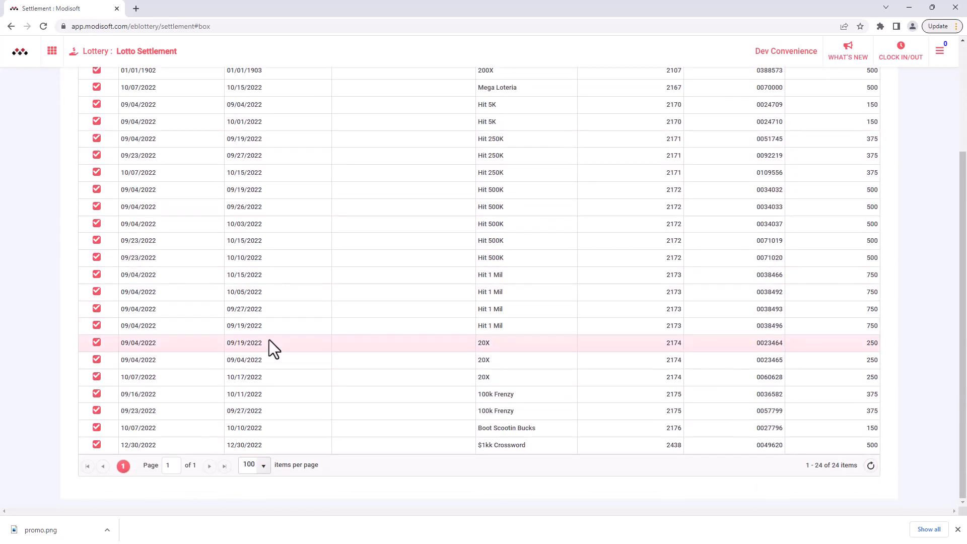
scroll("up", 3)
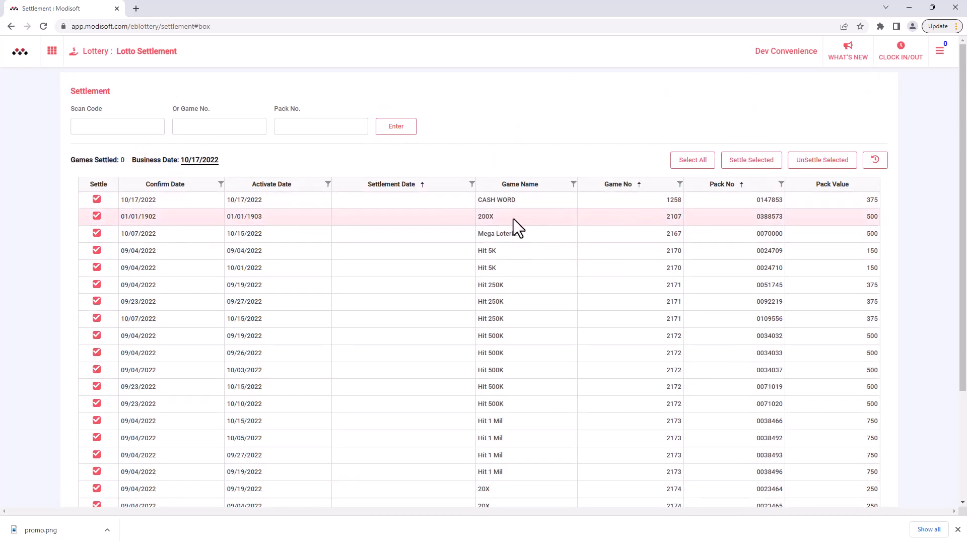
mouse_move(530, 177)
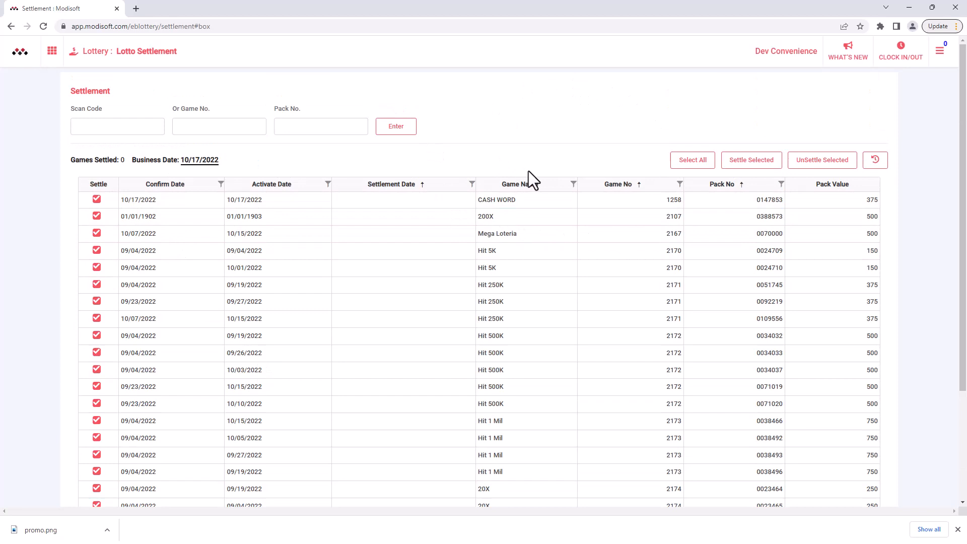
mouse_move(445, 197)
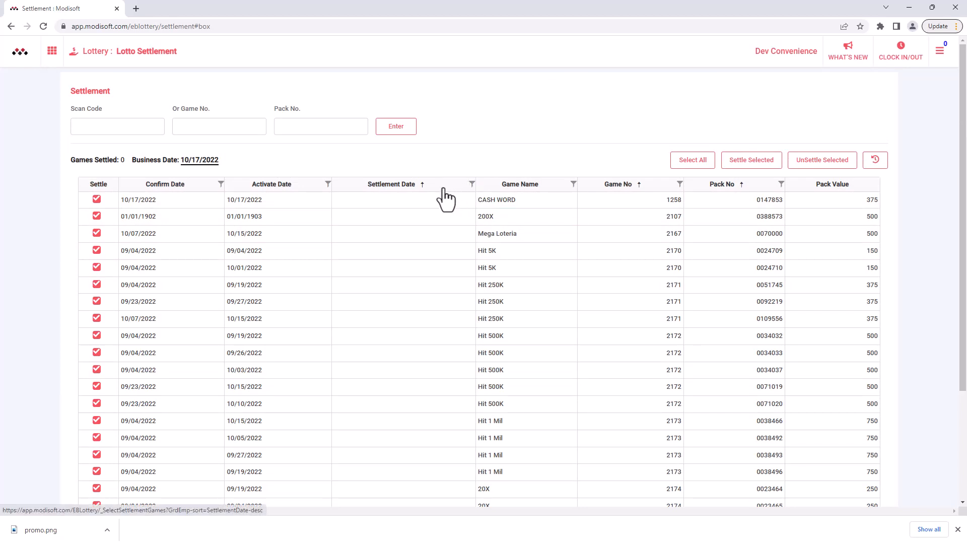
mouse_move(301, 166)
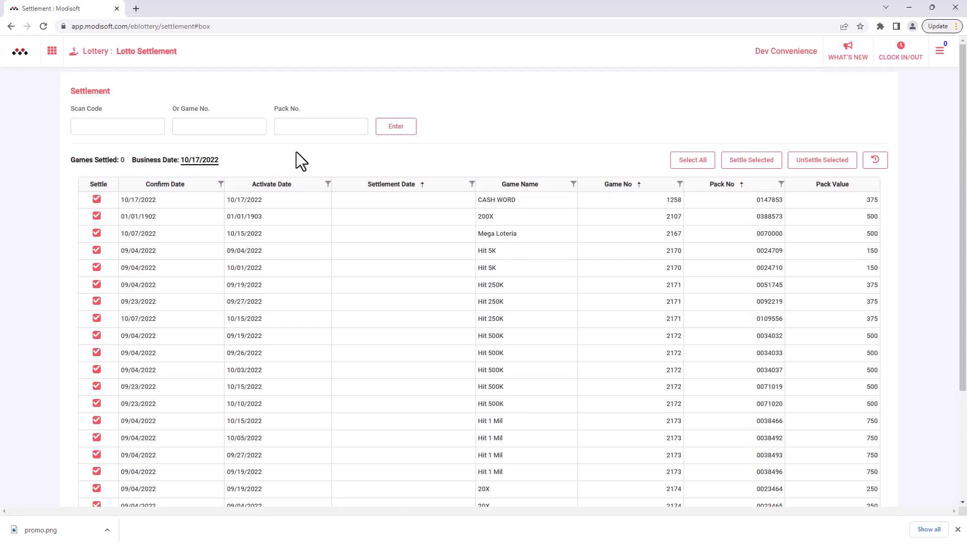
mouse_move(282, 153)
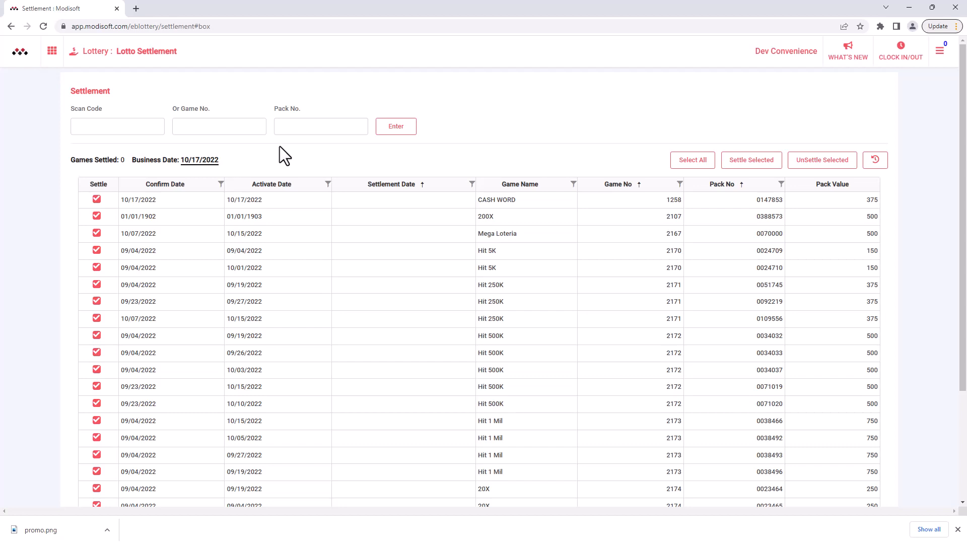